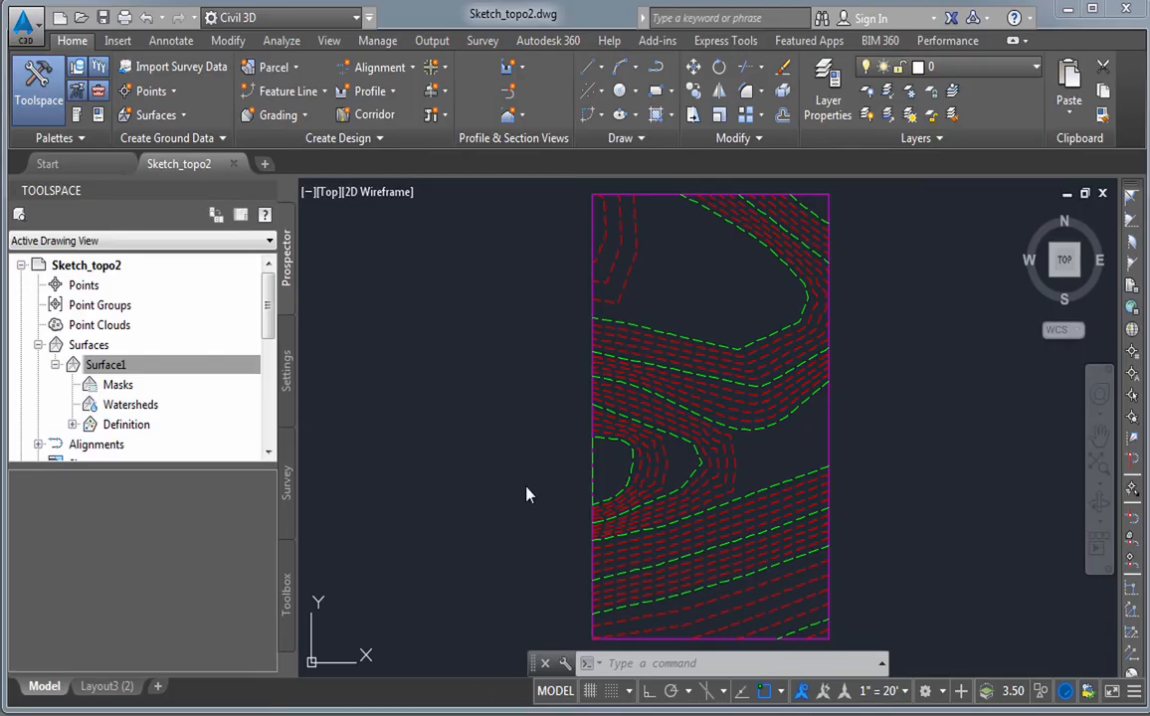
mouse_move(596, 302)
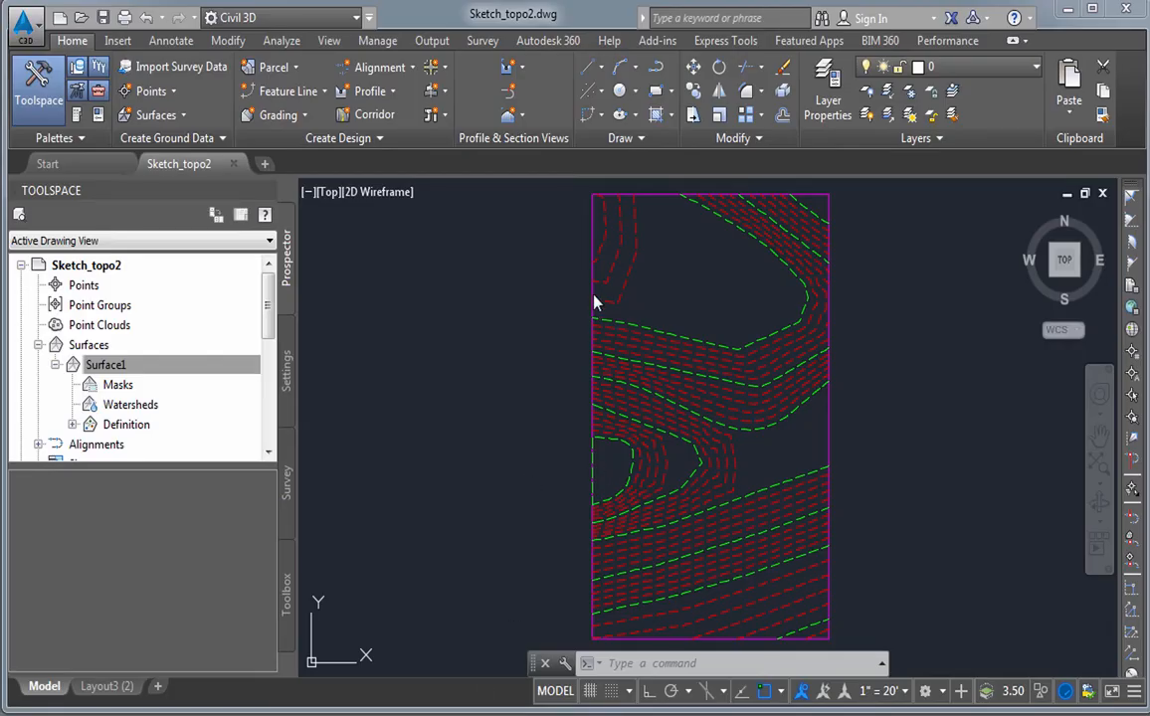
Select Surface1 under Surfaces in Prospector and open its right-click menu
left_click(102, 364)
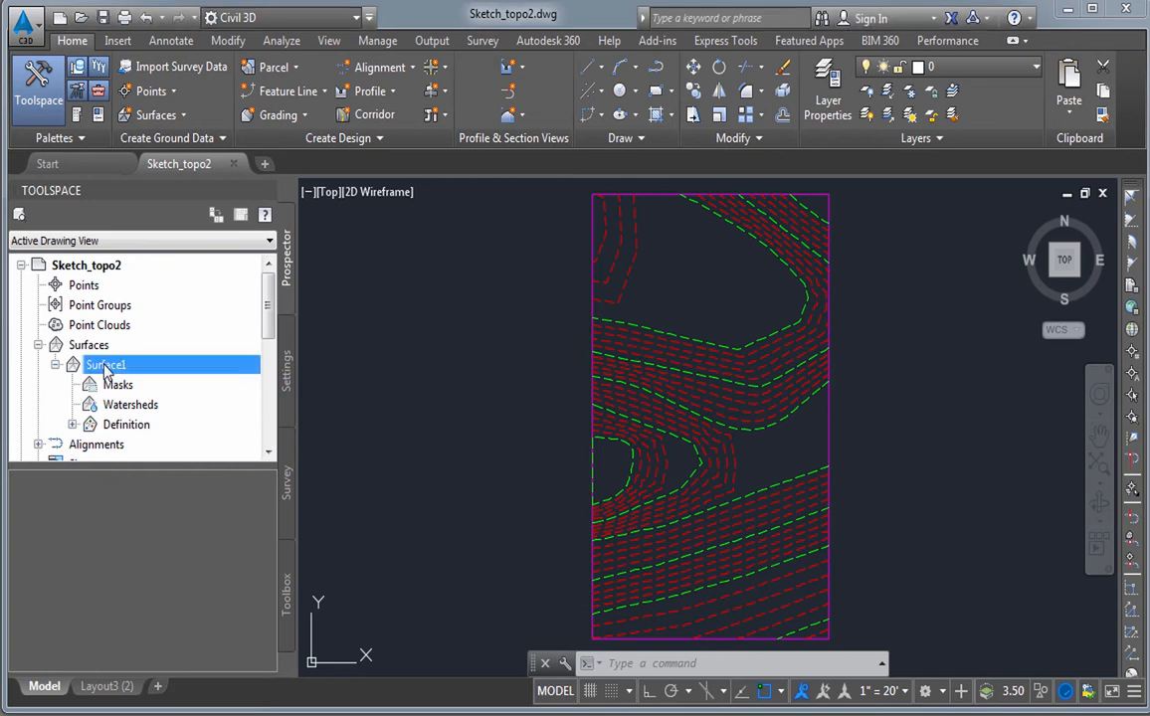
right_click(105, 364)
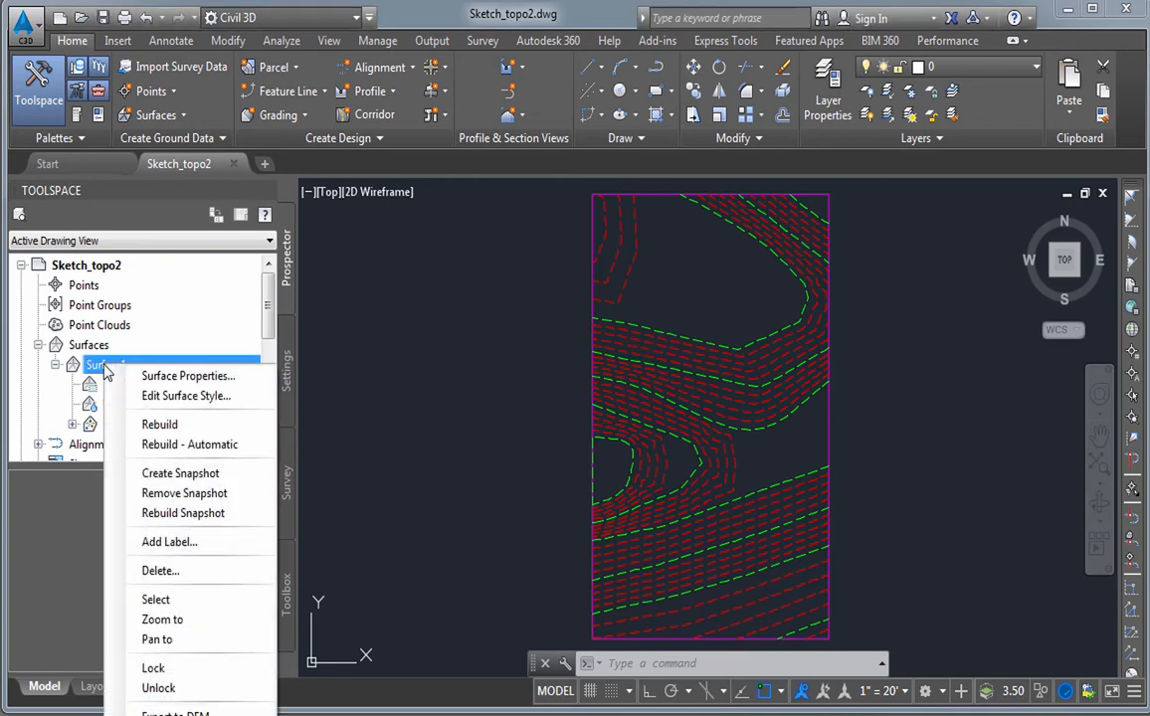
mouse_move(185, 395)
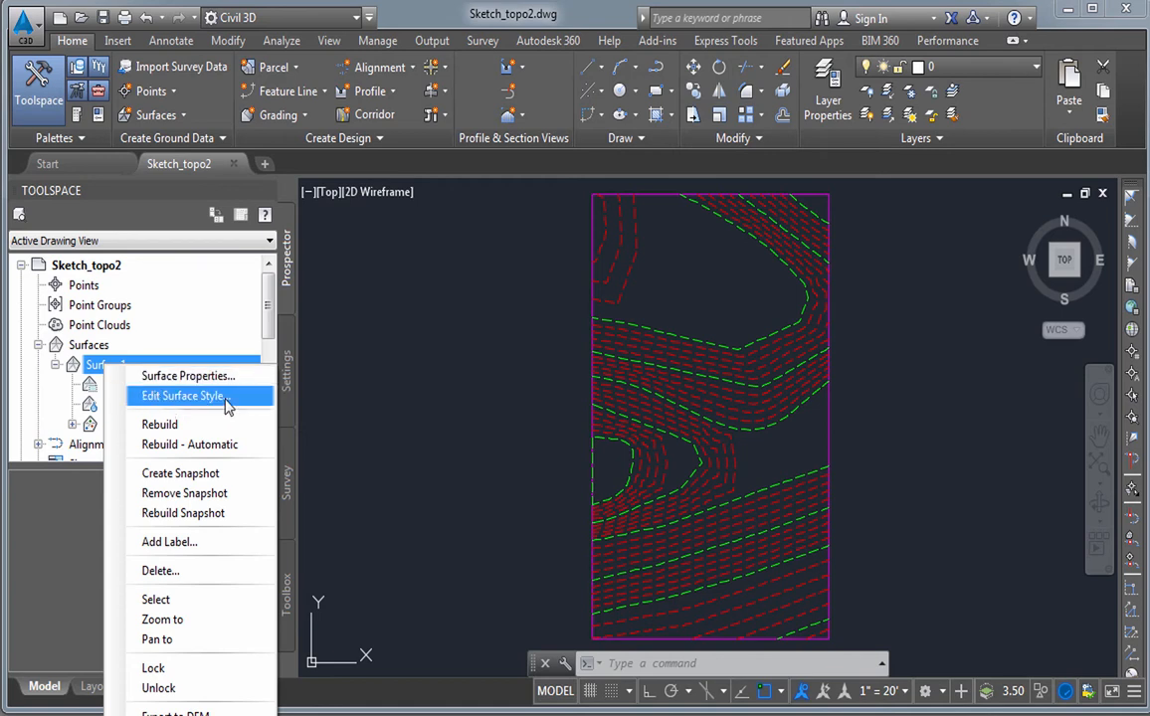
In Surface1's style editor, turn on the Slopes display component and apply it
left_click(181, 396)
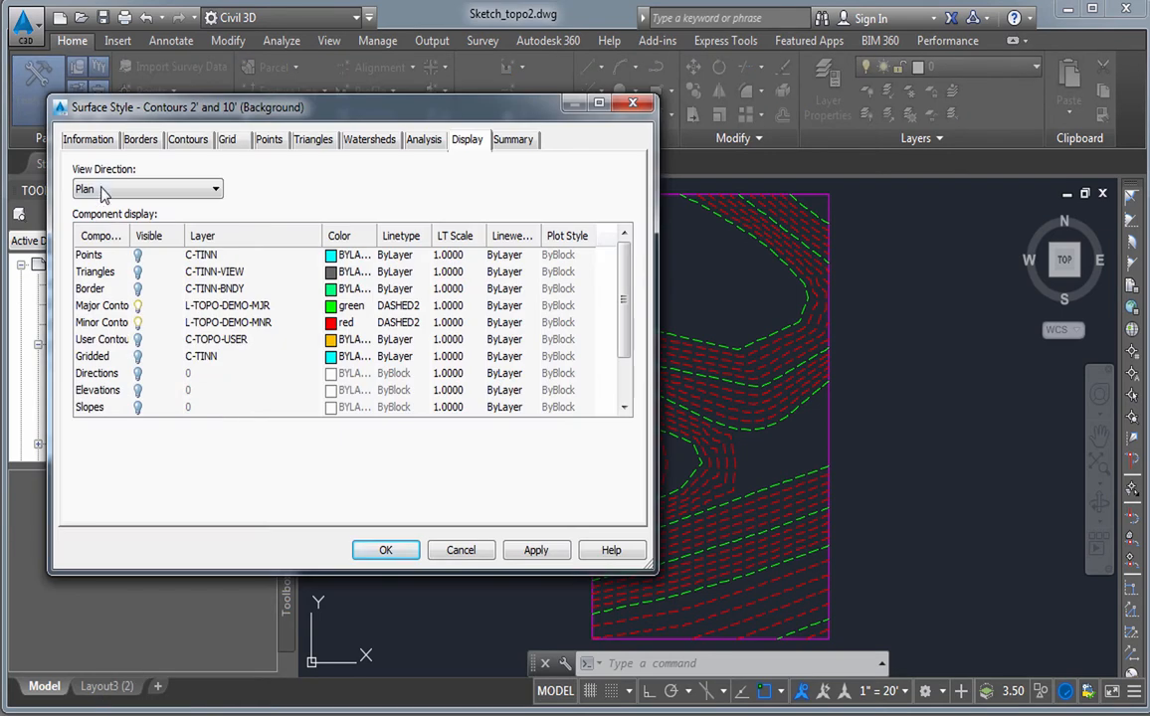
mouse_move(87, 297)
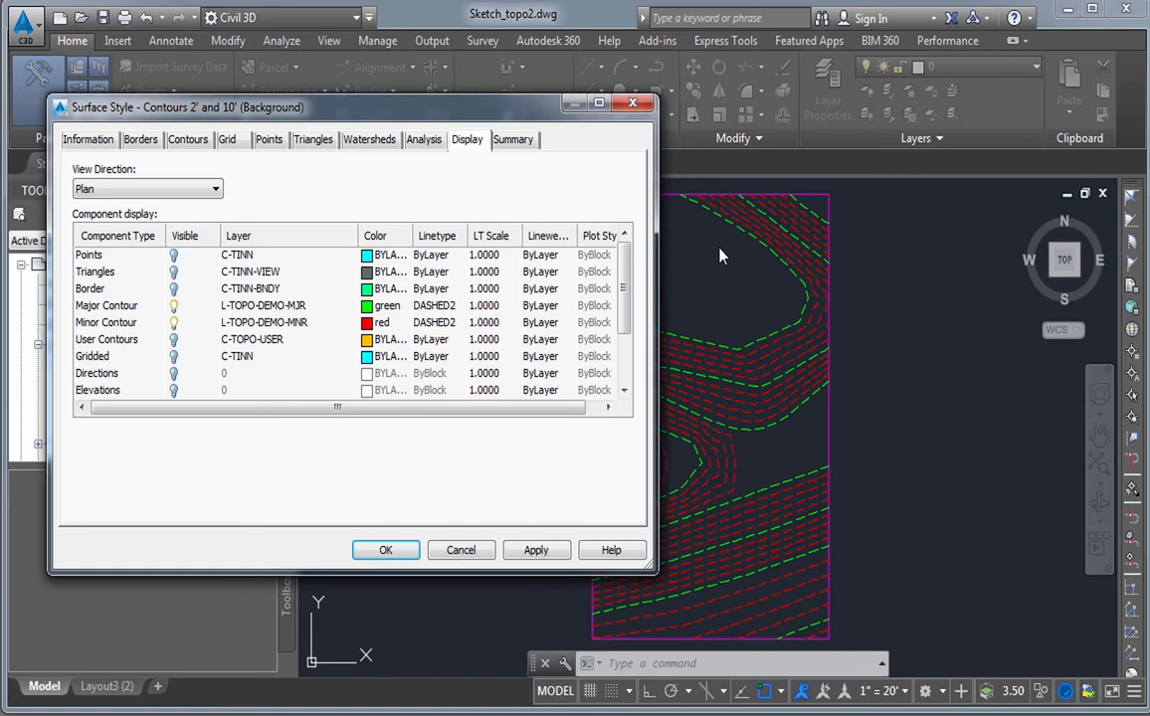
scroll("down", 3)
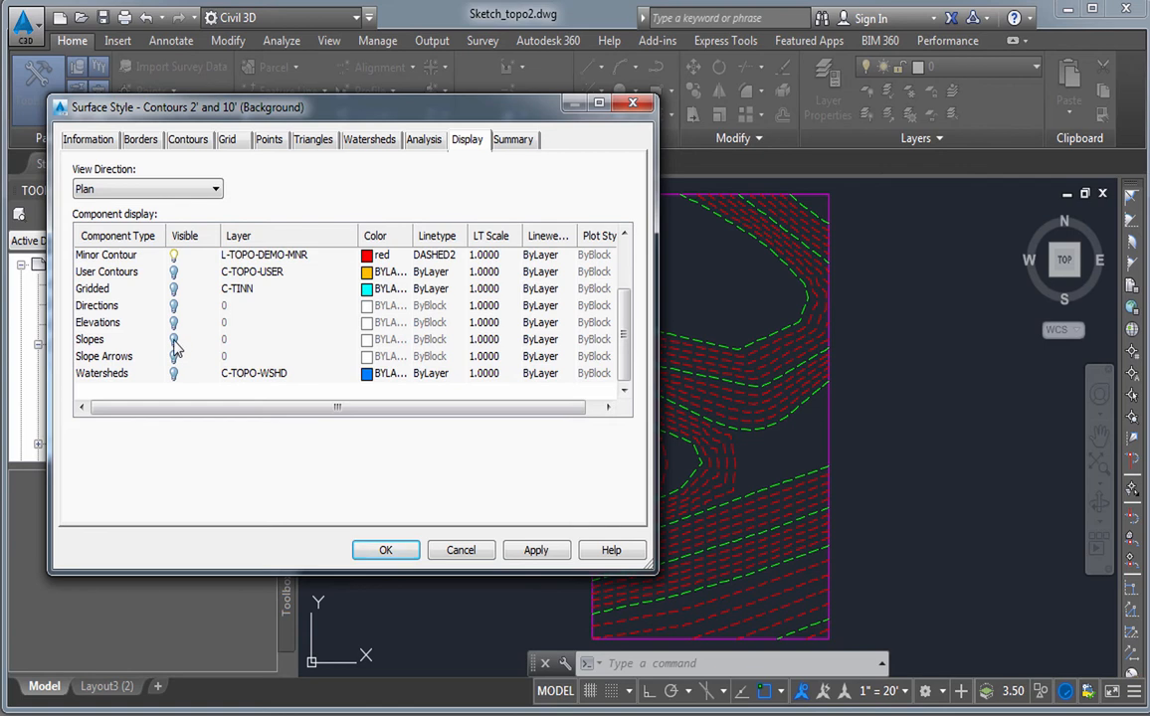
left_click(90, 339)
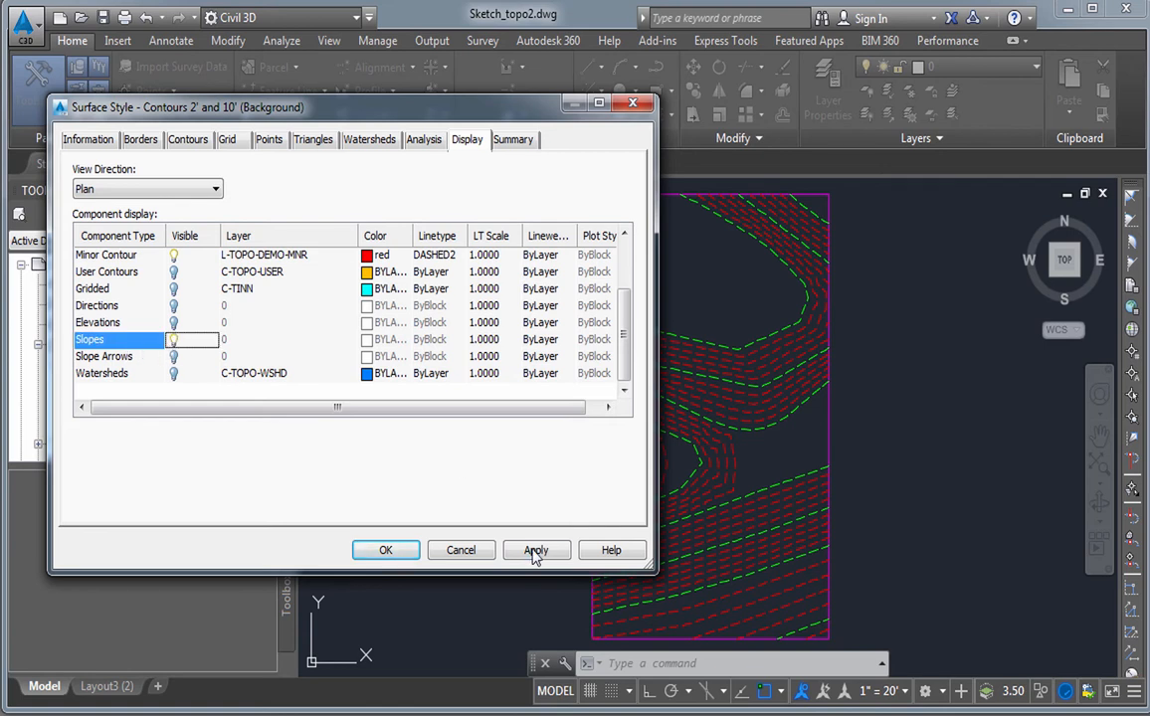
left_click(537, 550)
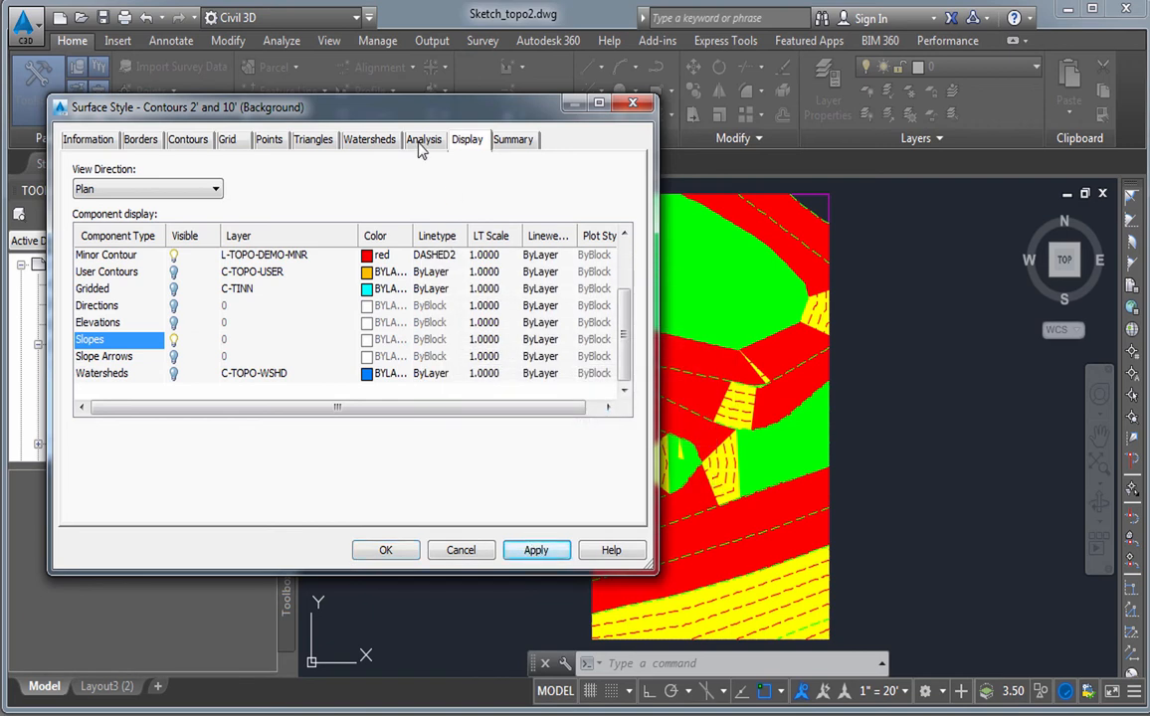
Review the Slopes settings on the Analysis tab, then close the style editor with OK
left_click(422, 139)
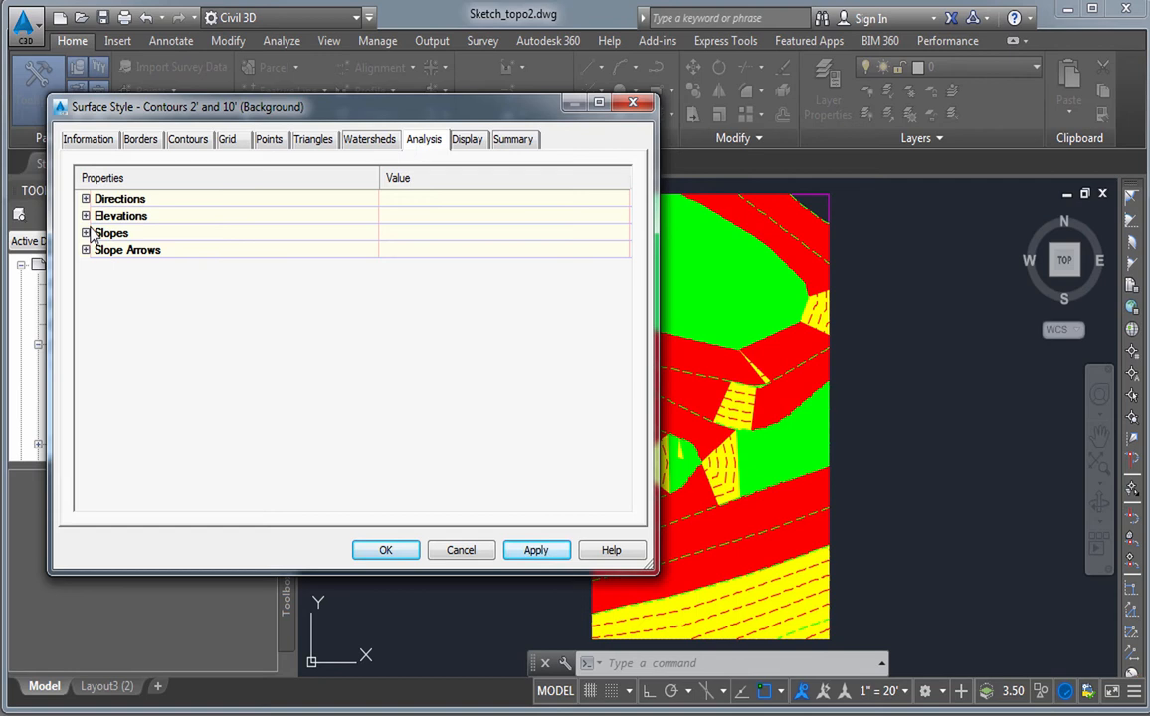
left_click(78, 232)
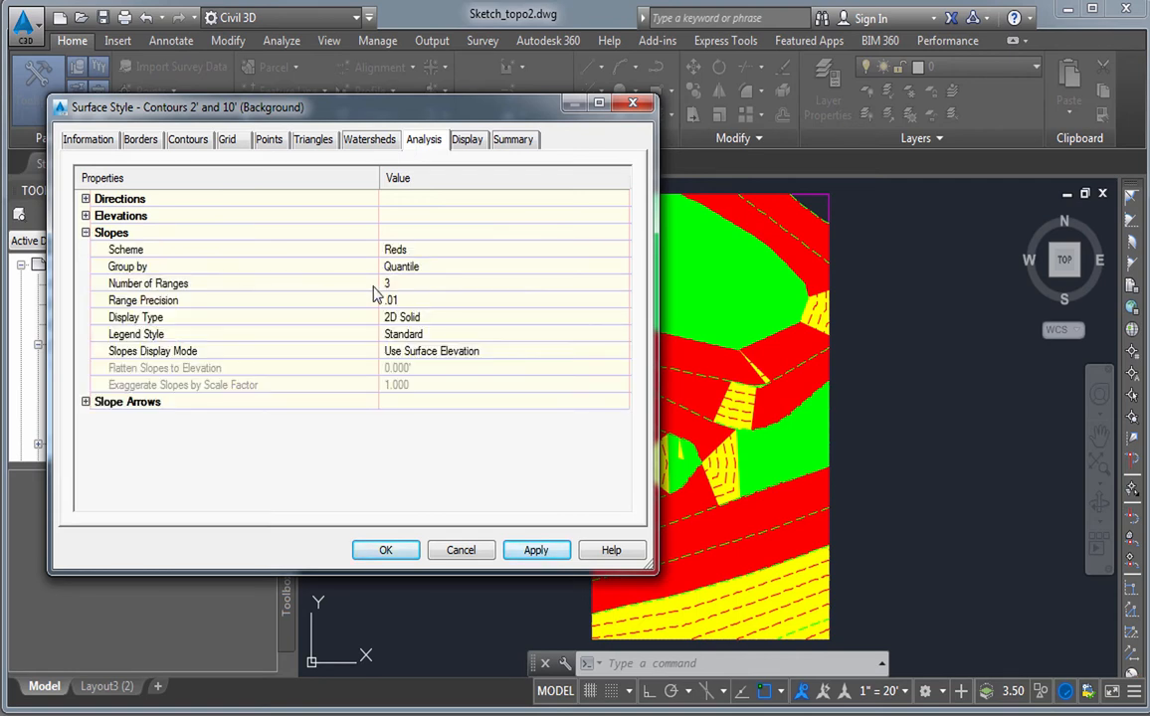
mouse_move(371, 513)
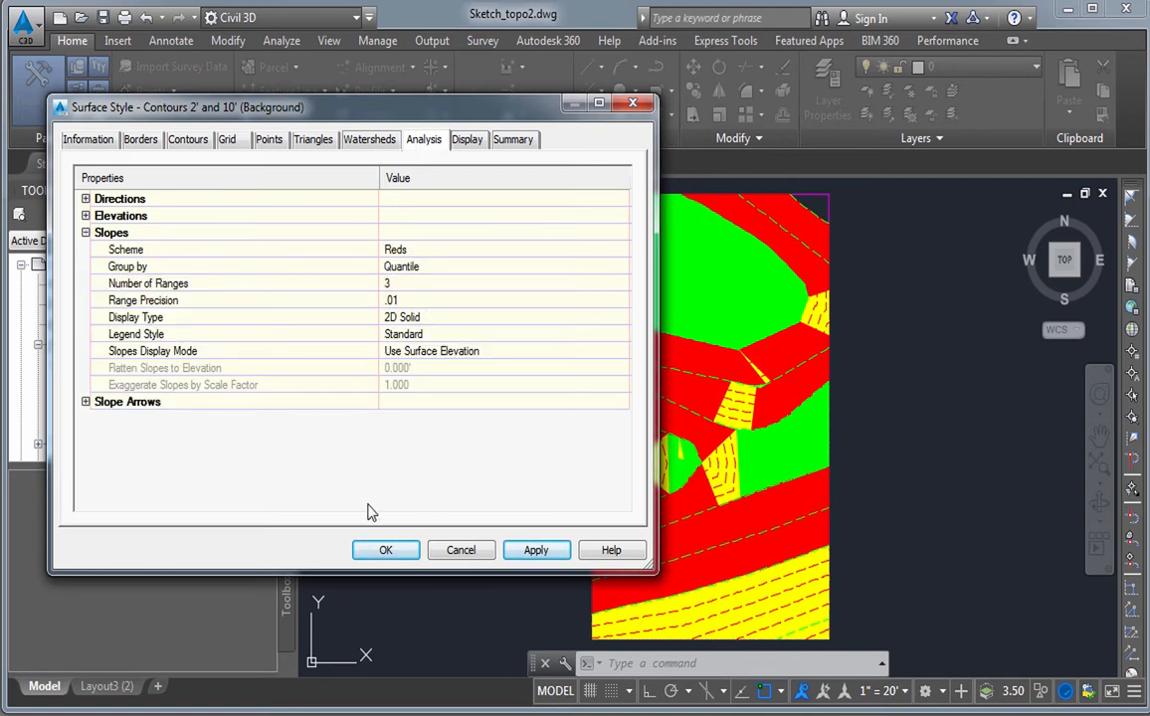
left_click(78, 232)
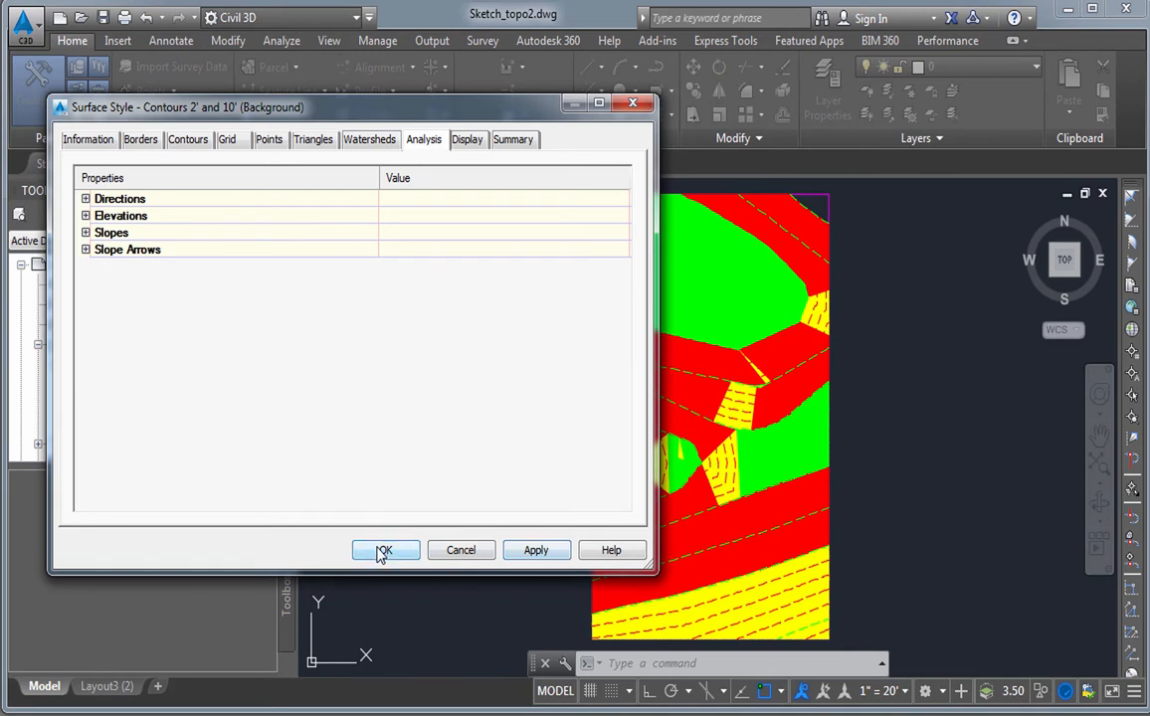
left_click(385, 550)
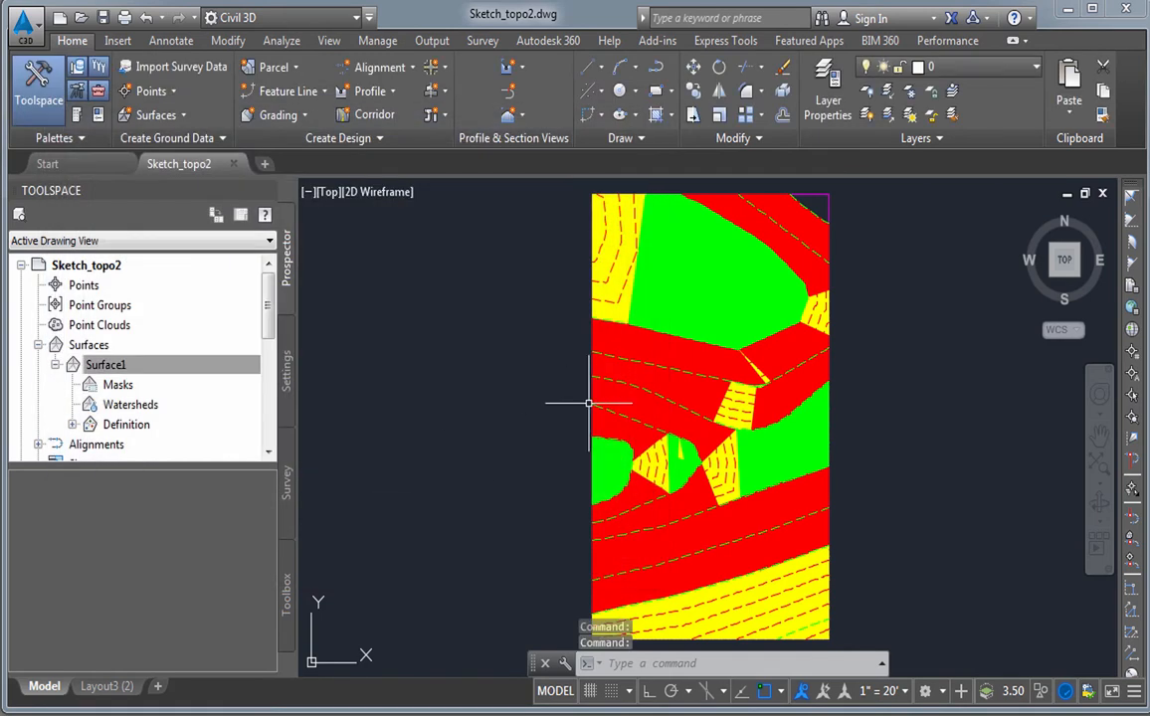
Set Surface1's analysis type to Slopes with ranges 0–5%, 5–15% and 15–45%
left_click(89, 345)
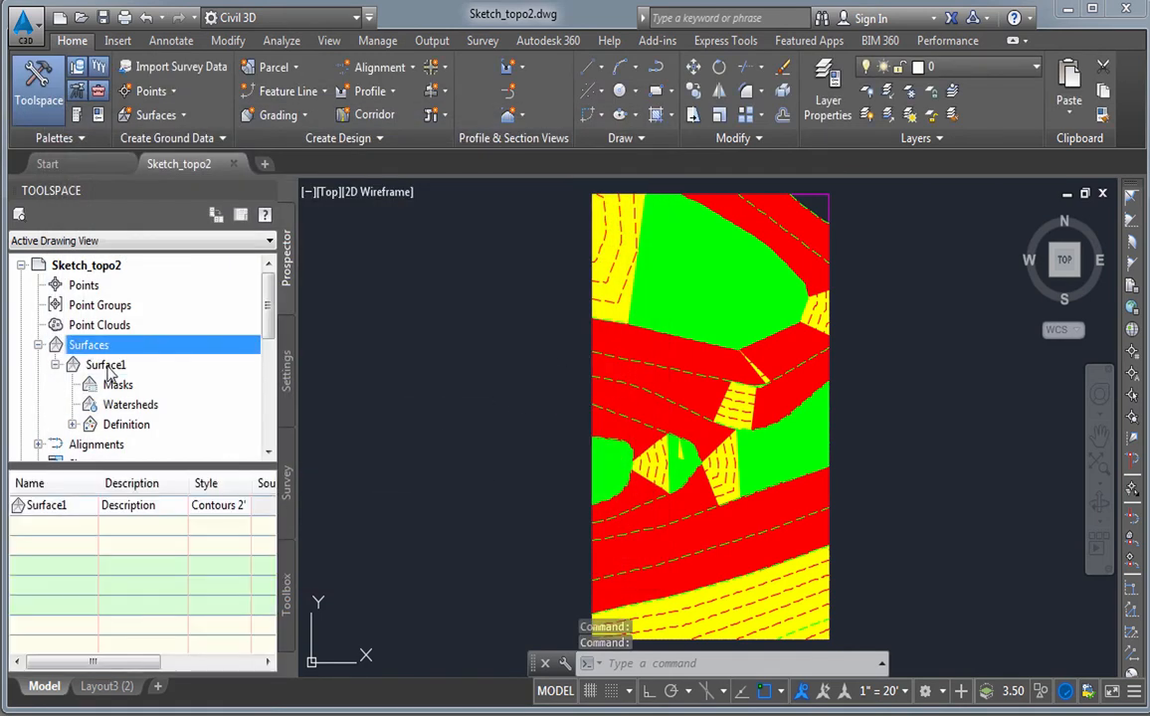
left_click(105, 364)
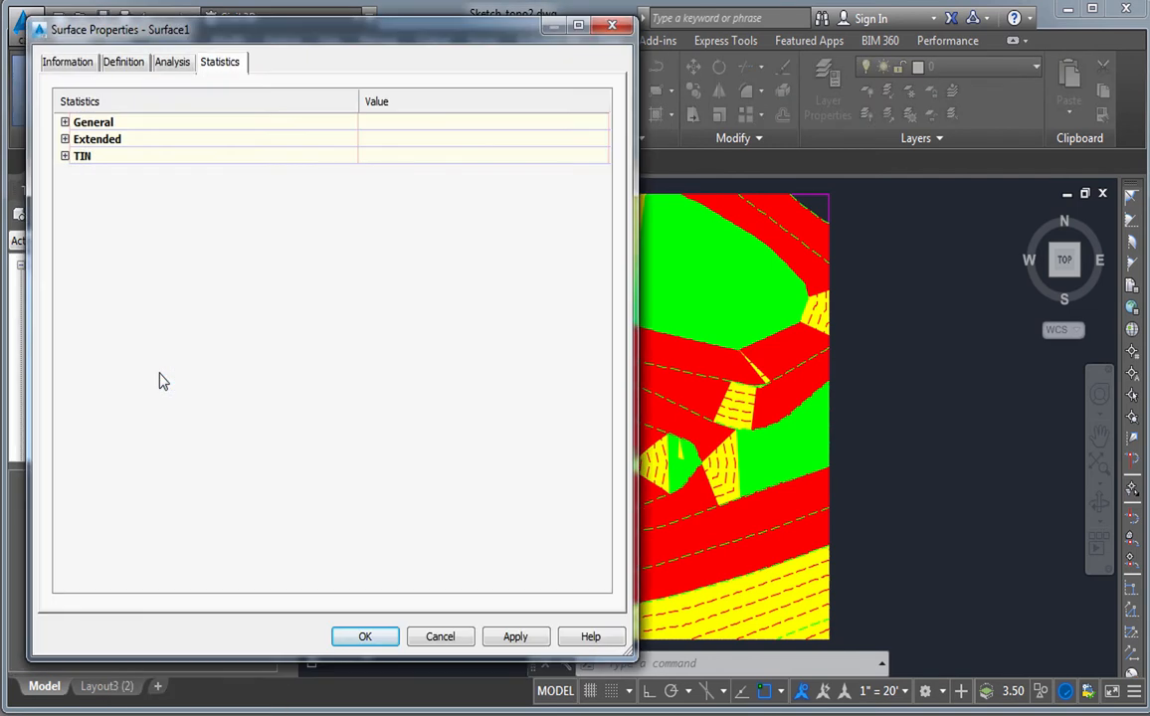
left_click(175, 62)
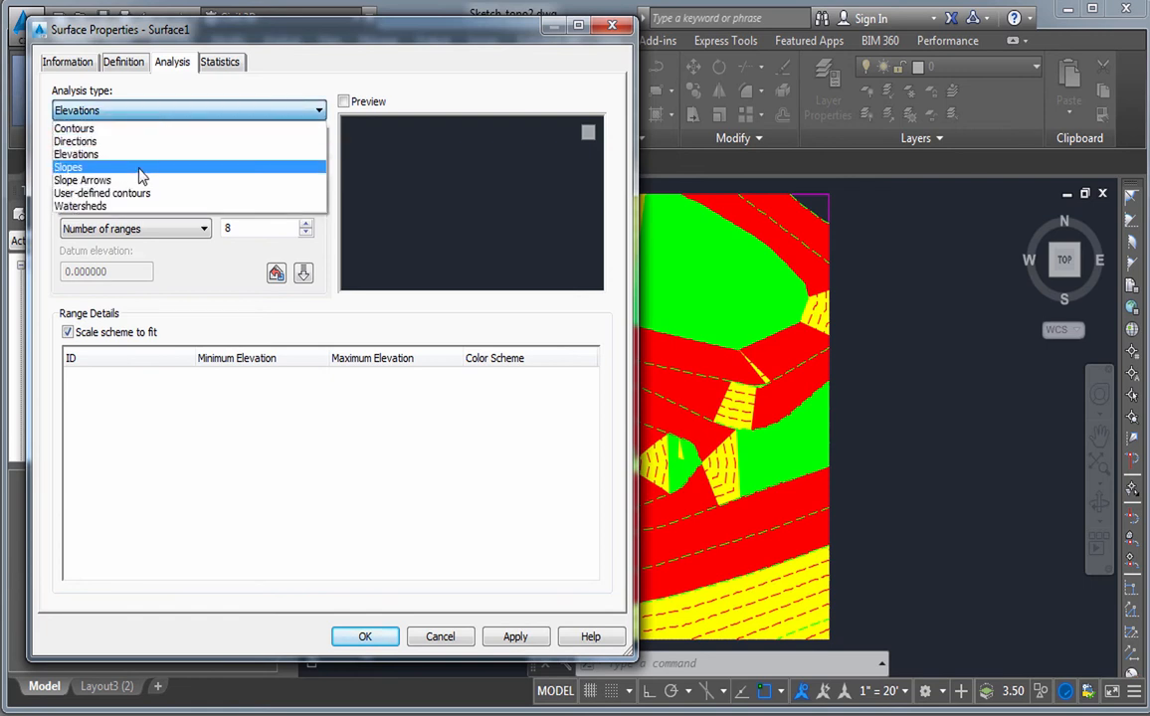
left_click(70, 166)
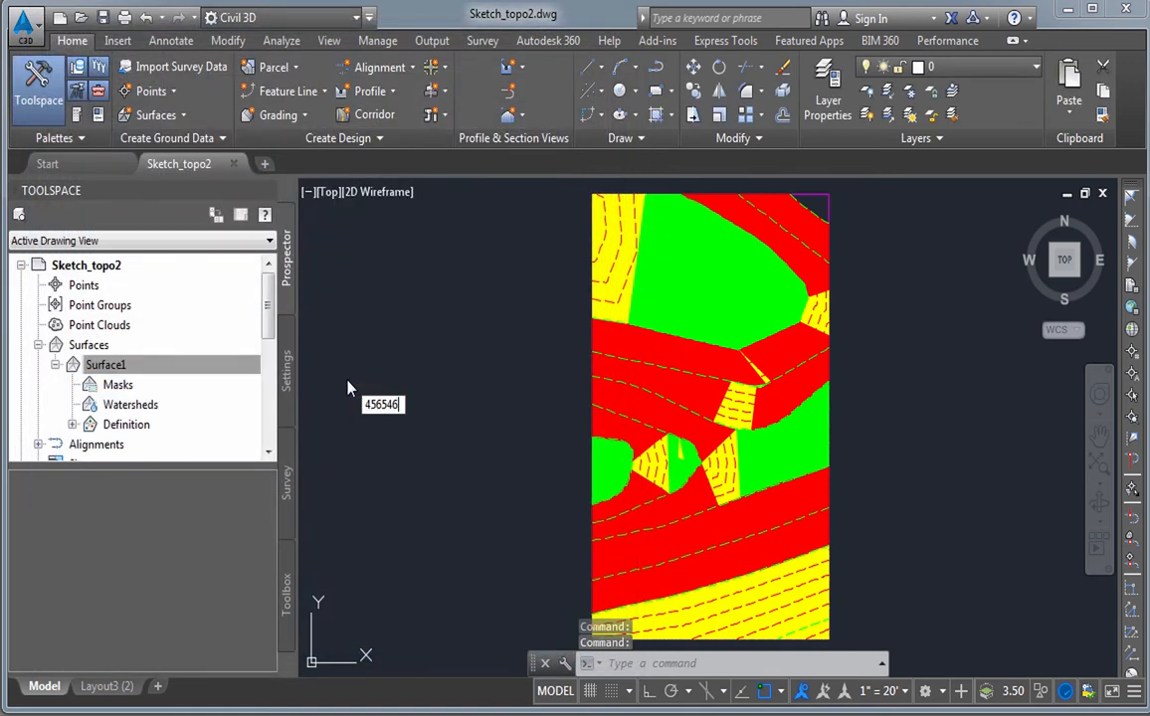
left_click(106, 365)
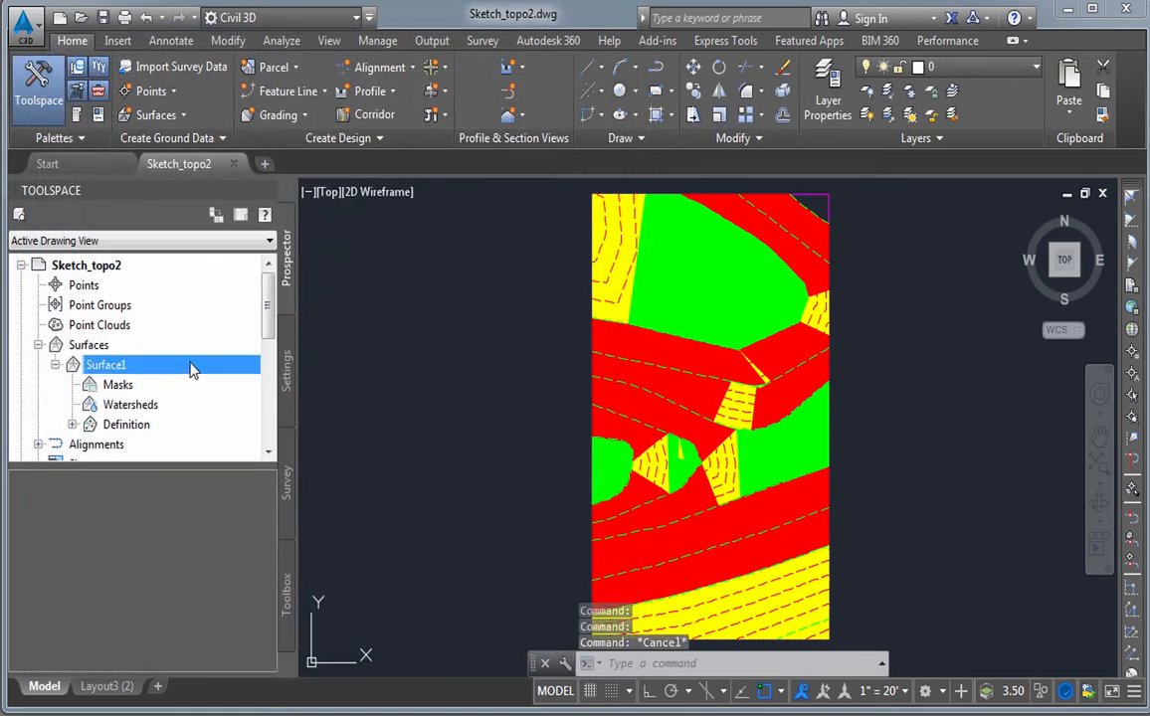
right_click(105, 365)
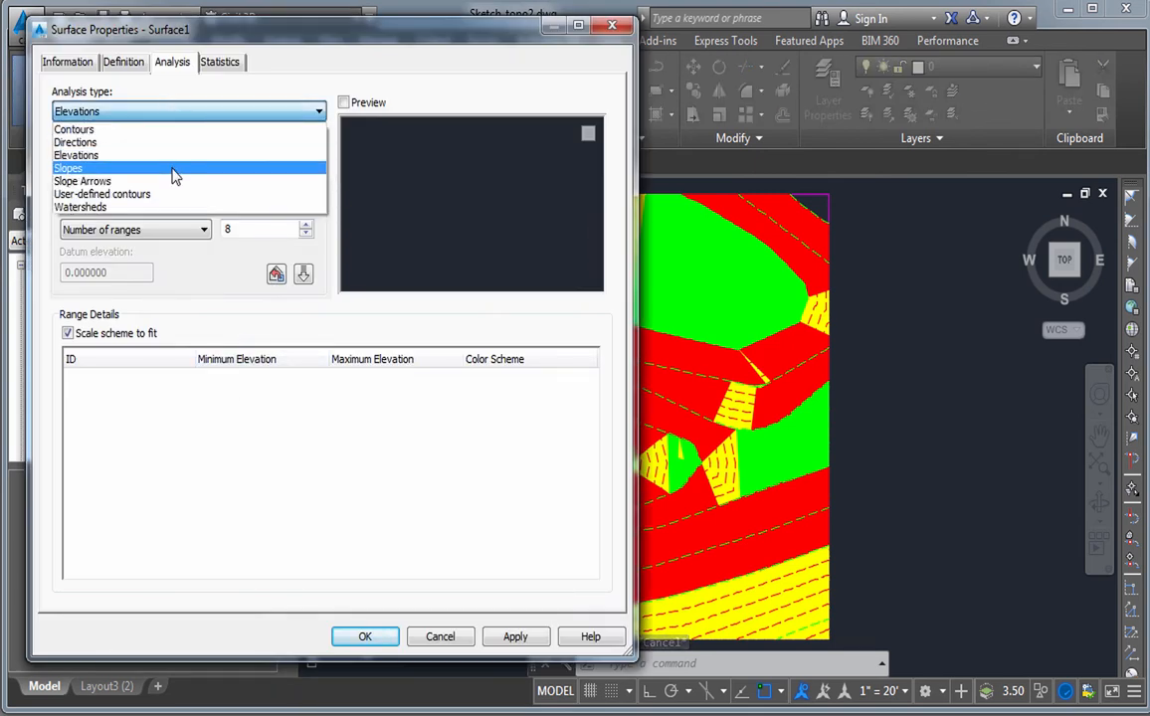
left_click(68, 167)
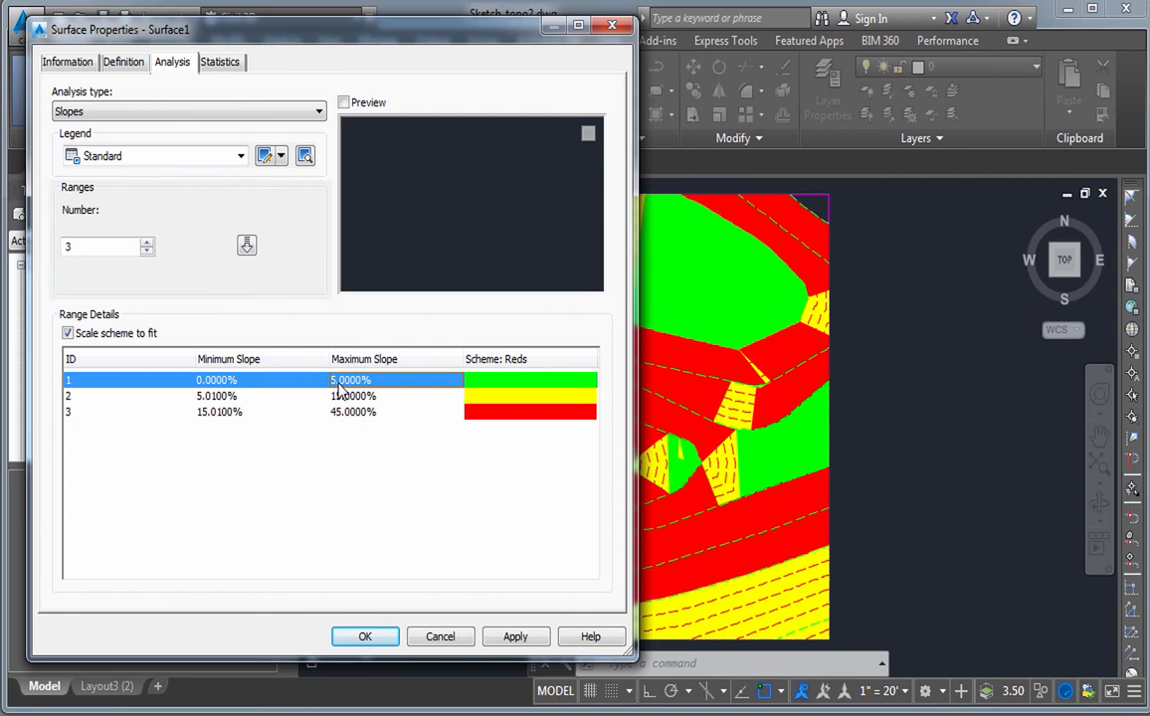
Toggle Scale scheme to fit off and on, shading the three slope ranges in reds
left_click(216, 396)
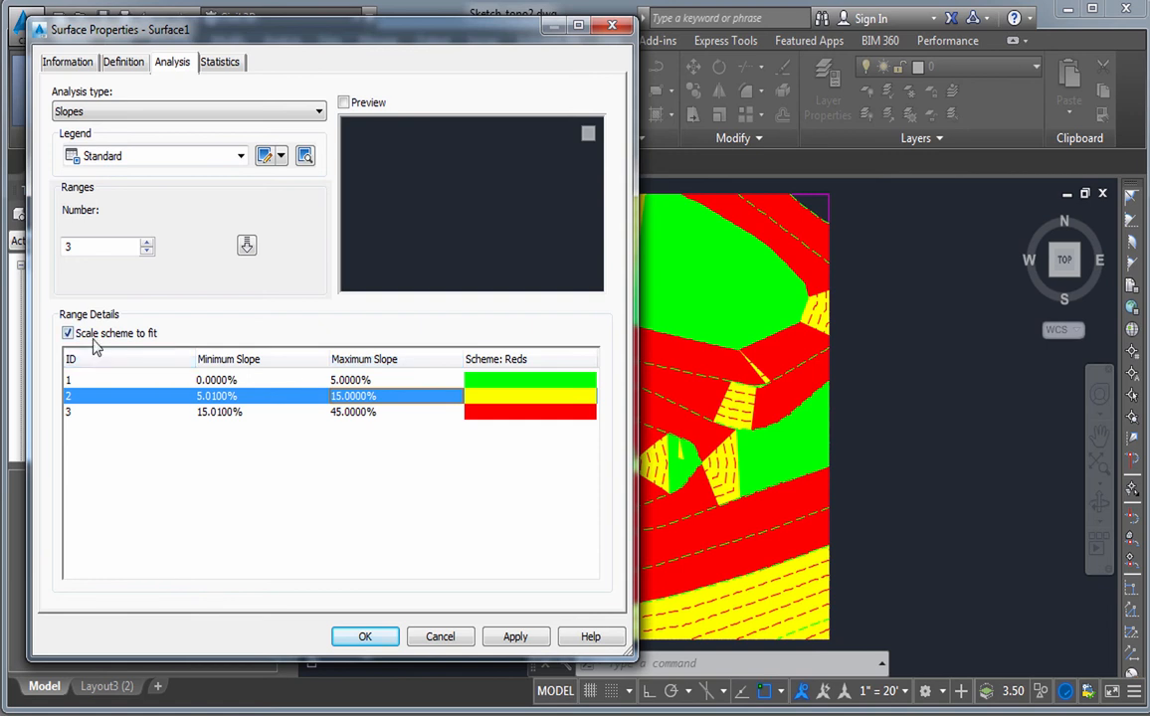
left_click(70, 334)
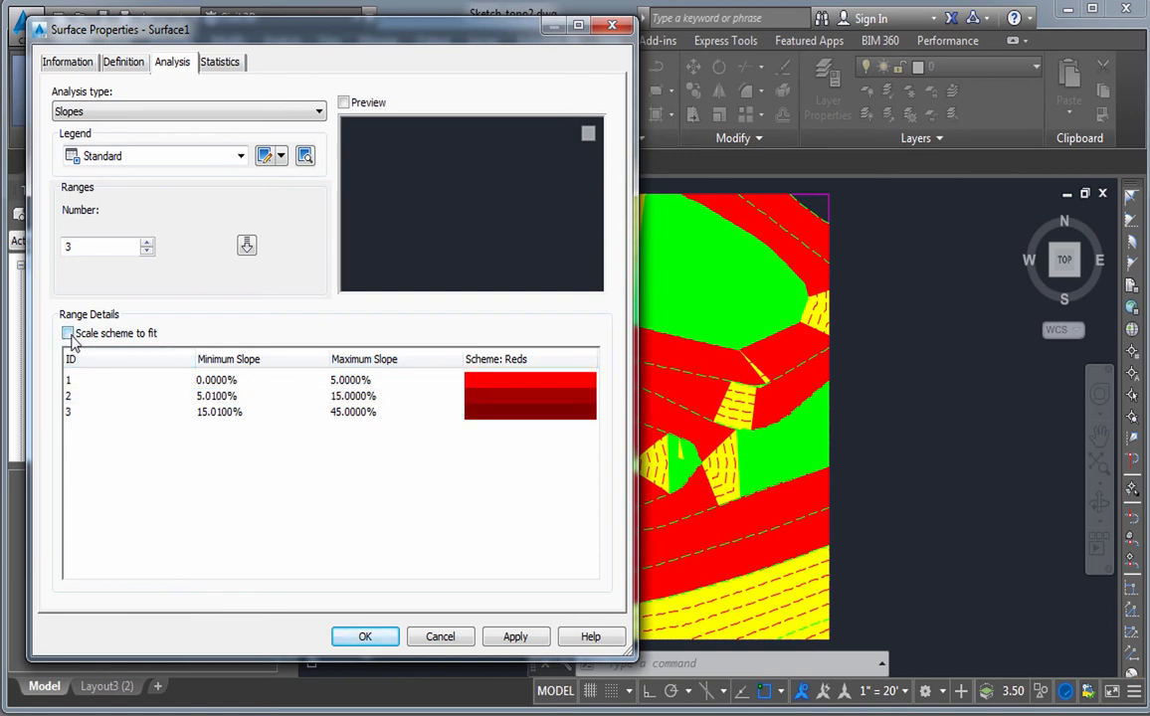
left_click(70, 332)
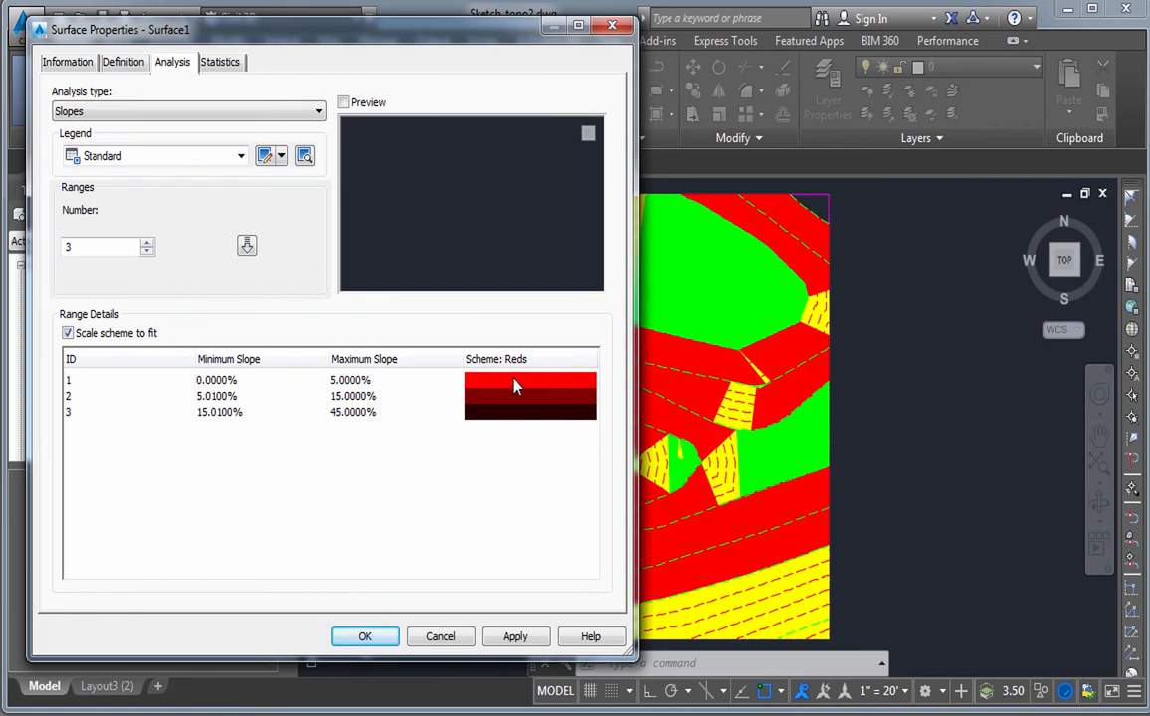
Colour the three slope ranges green, yellow and red, and close Surface Properties
left_click(529, 394)
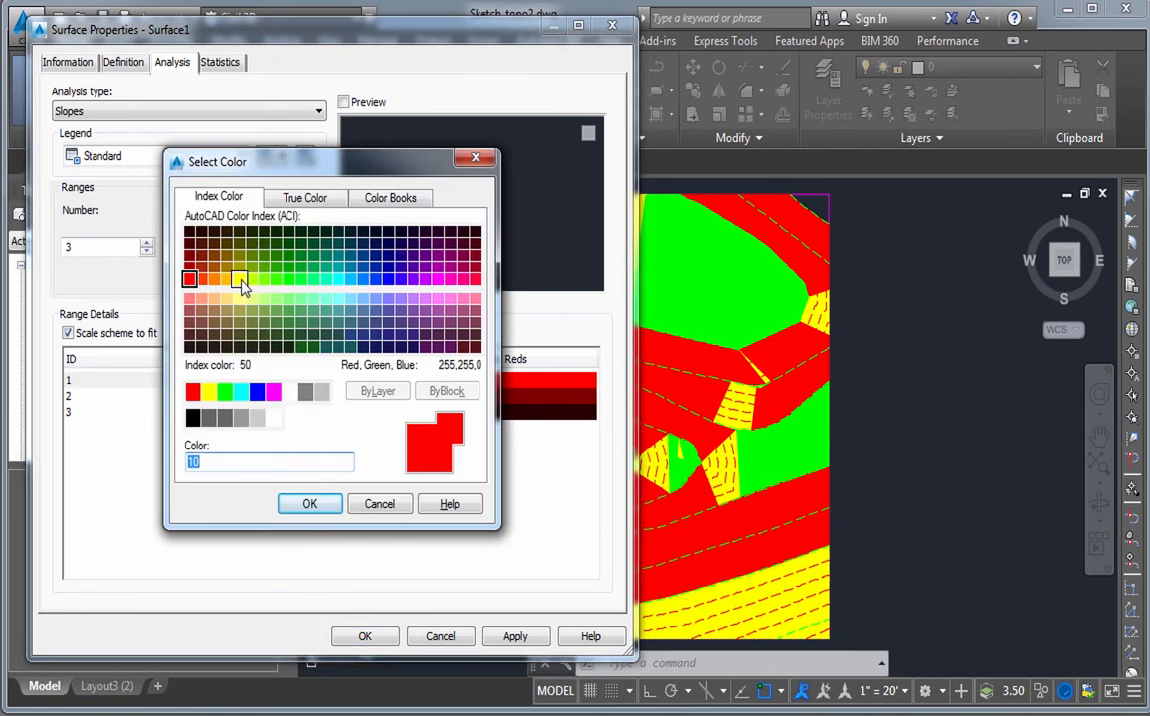
left_click(227, 392)
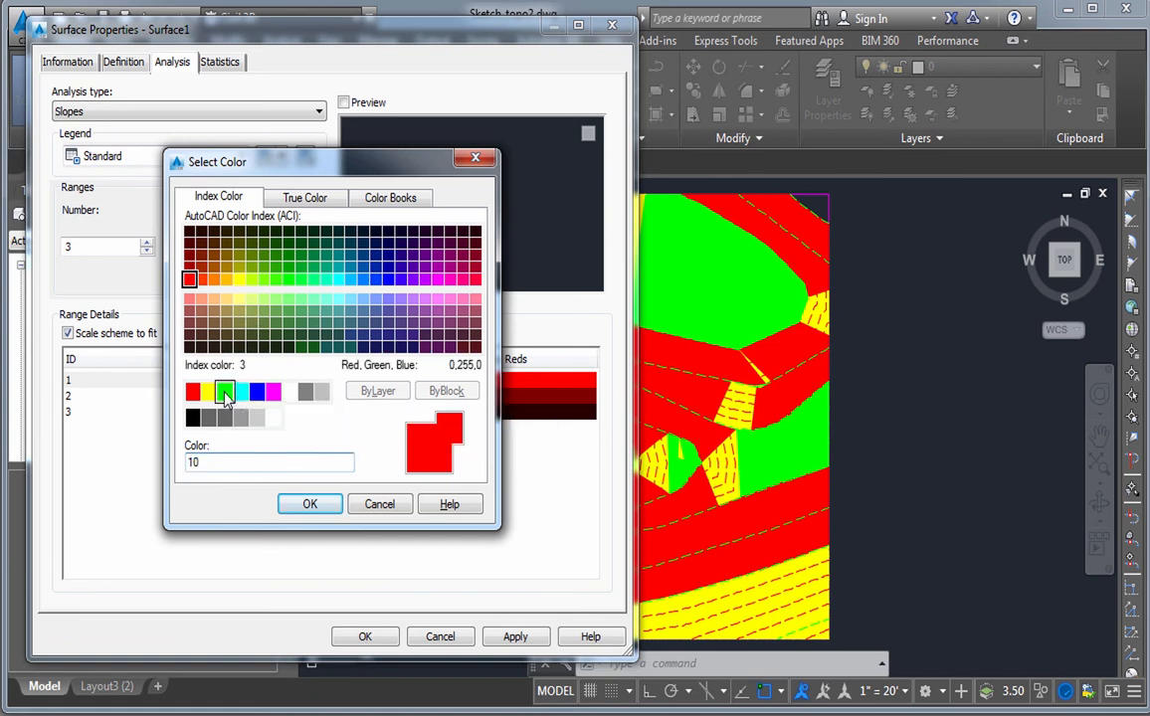
left_click(309, 505)
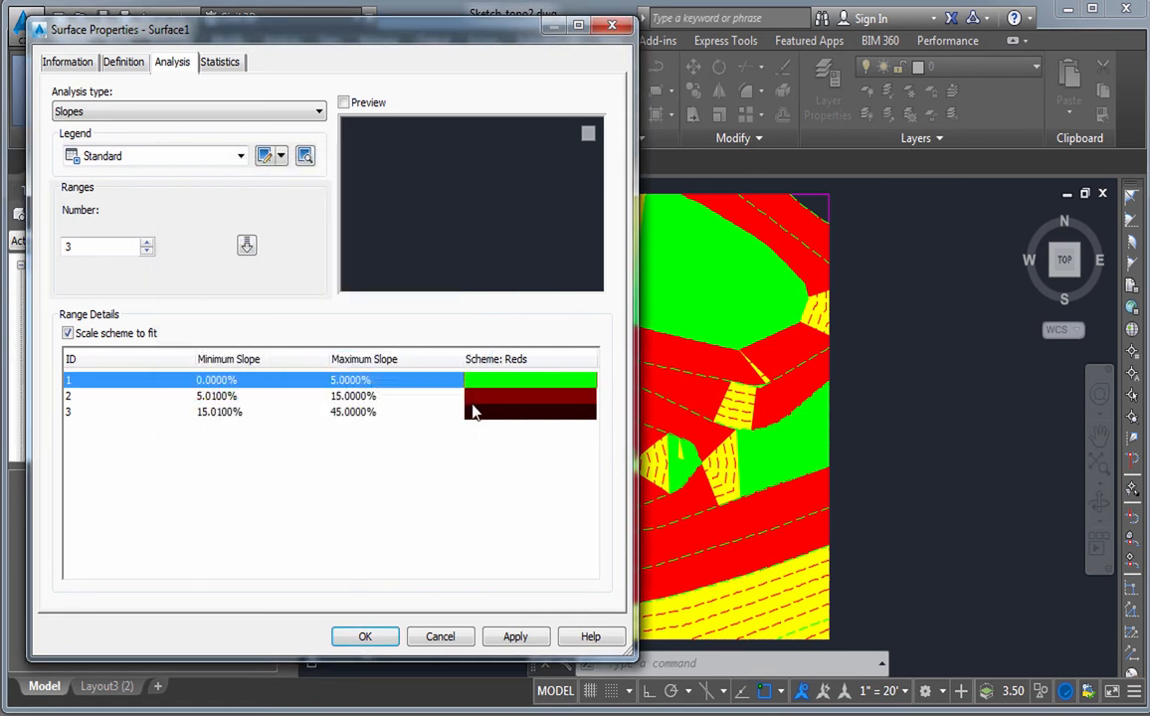
left_click(530, 396)
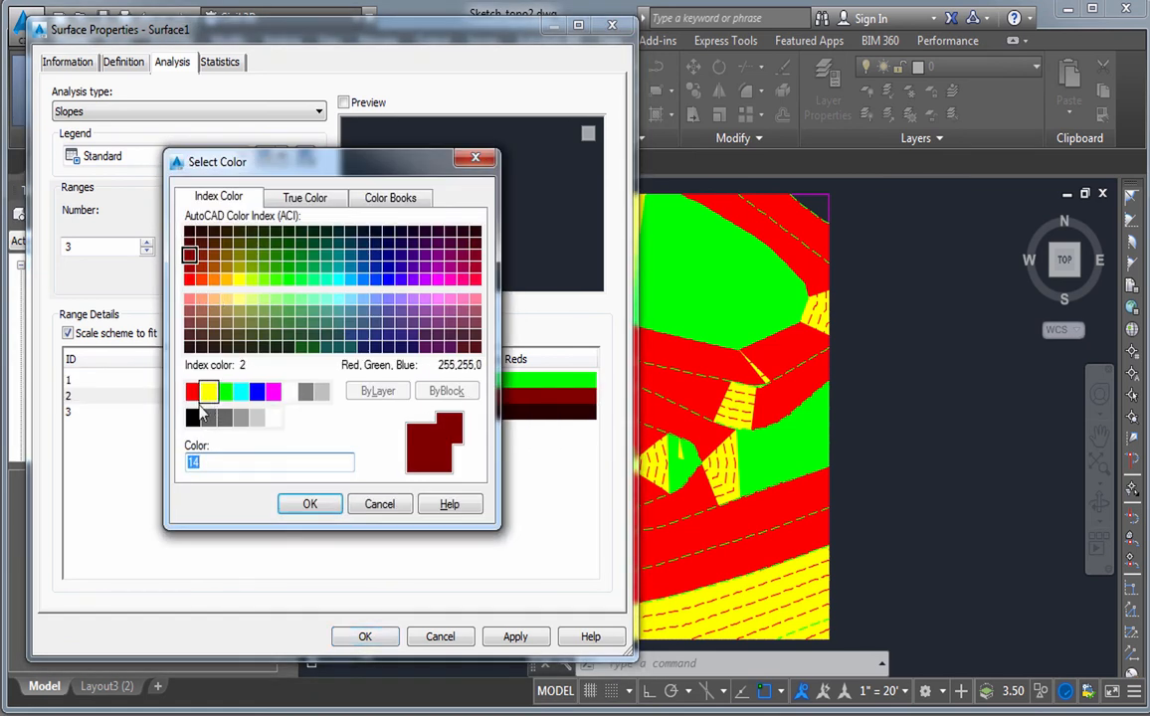
left_click(209, 391)
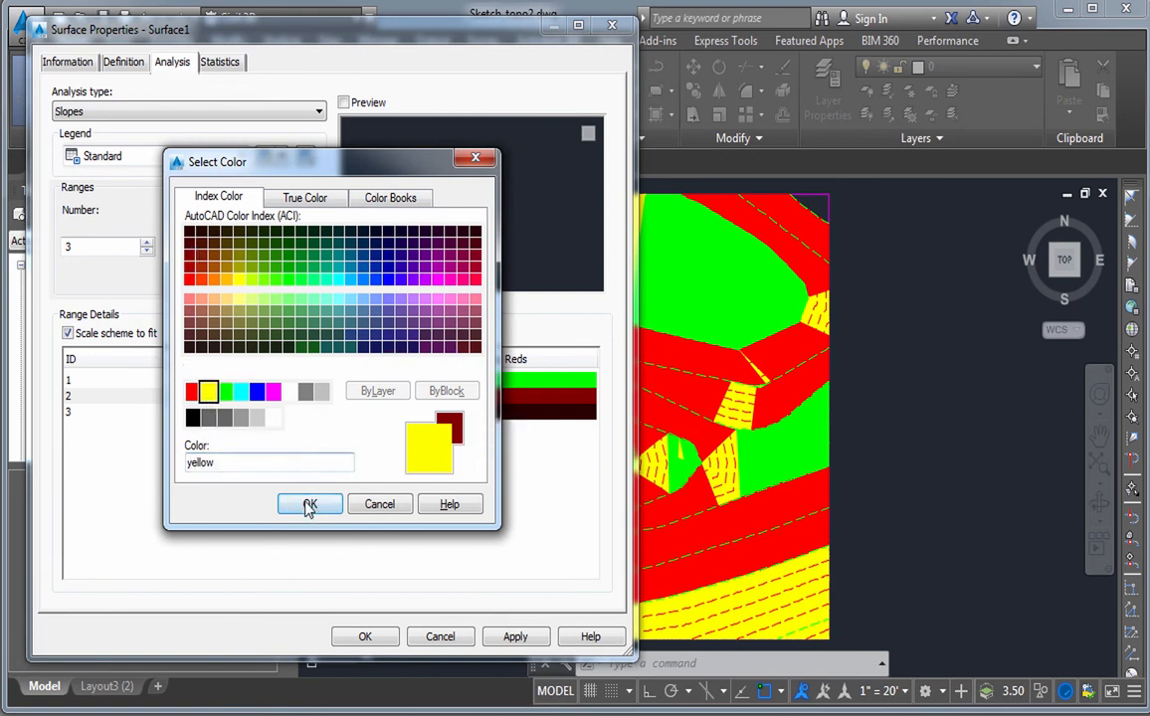
left_click(310, 504)
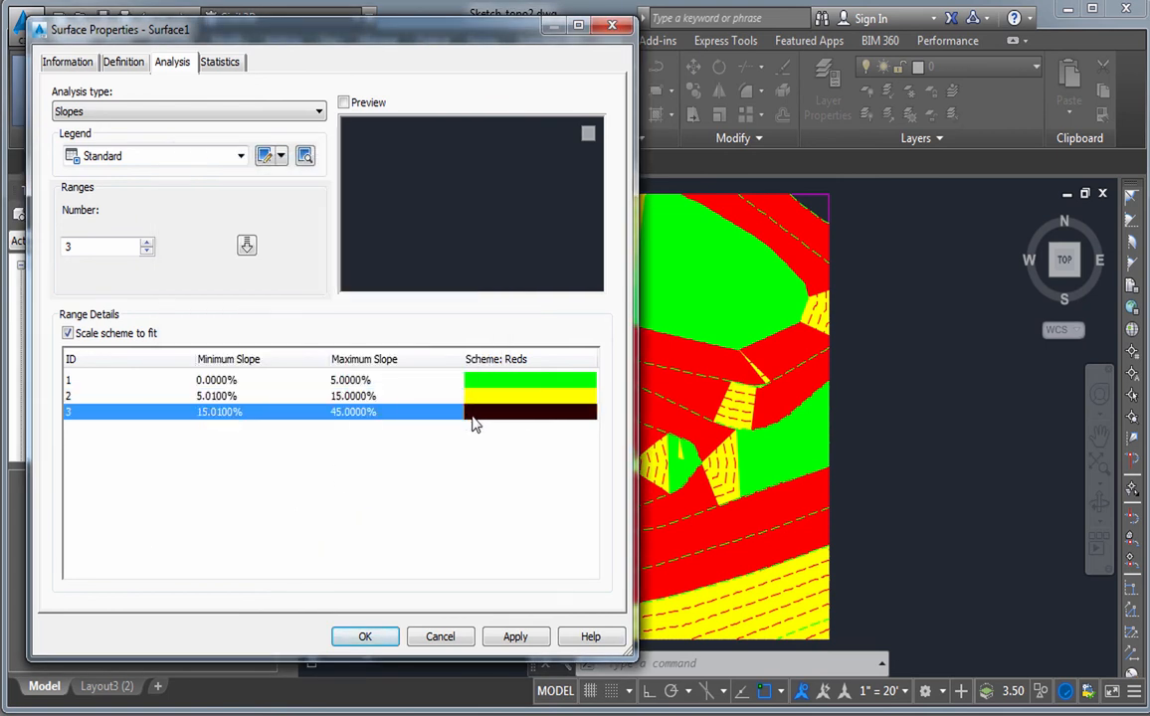
double_click(529, 411)
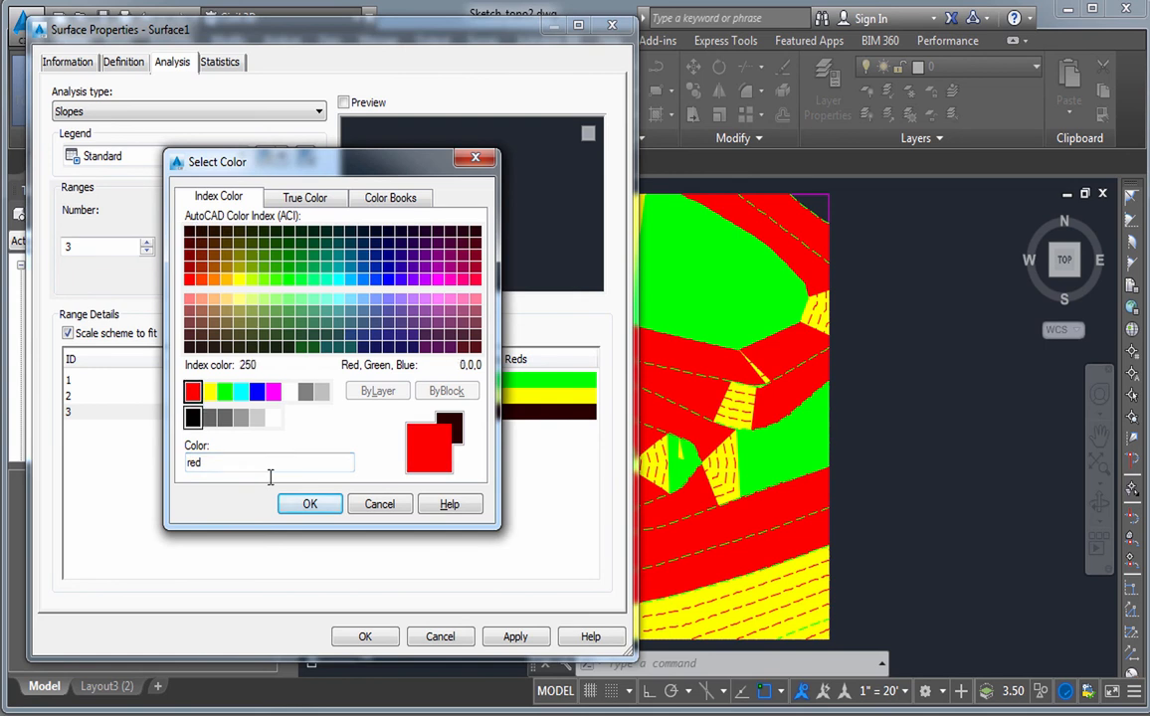
left_click(309, 504)
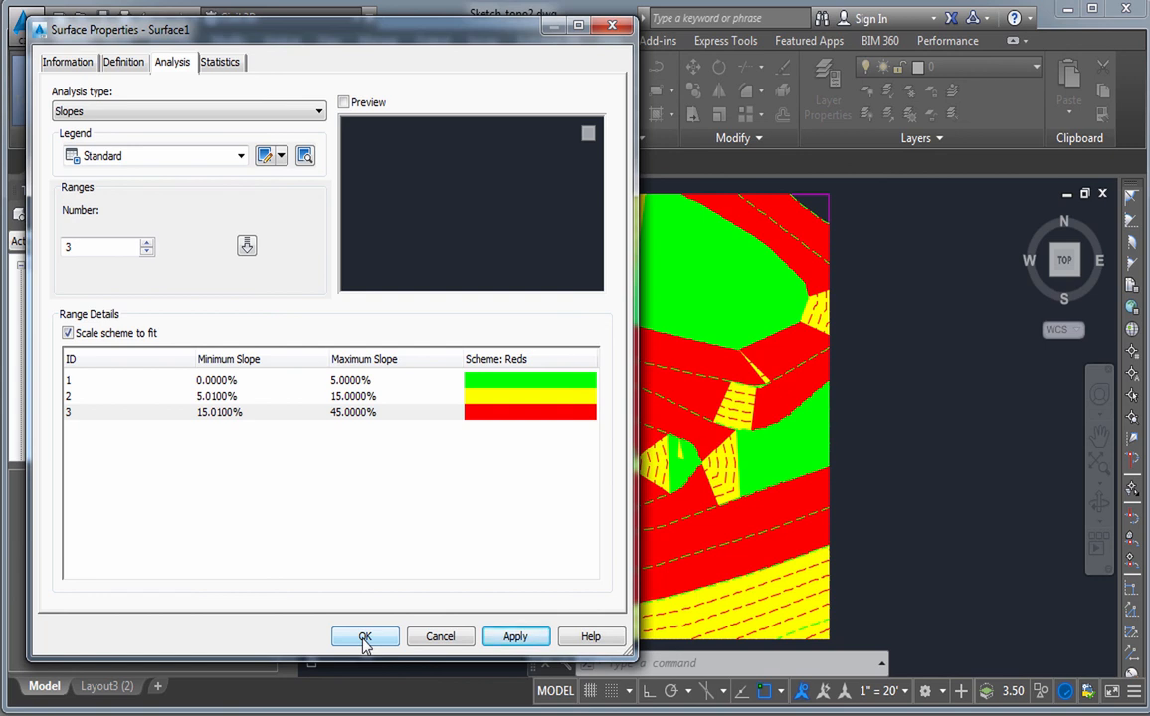
left_click(364, 636)
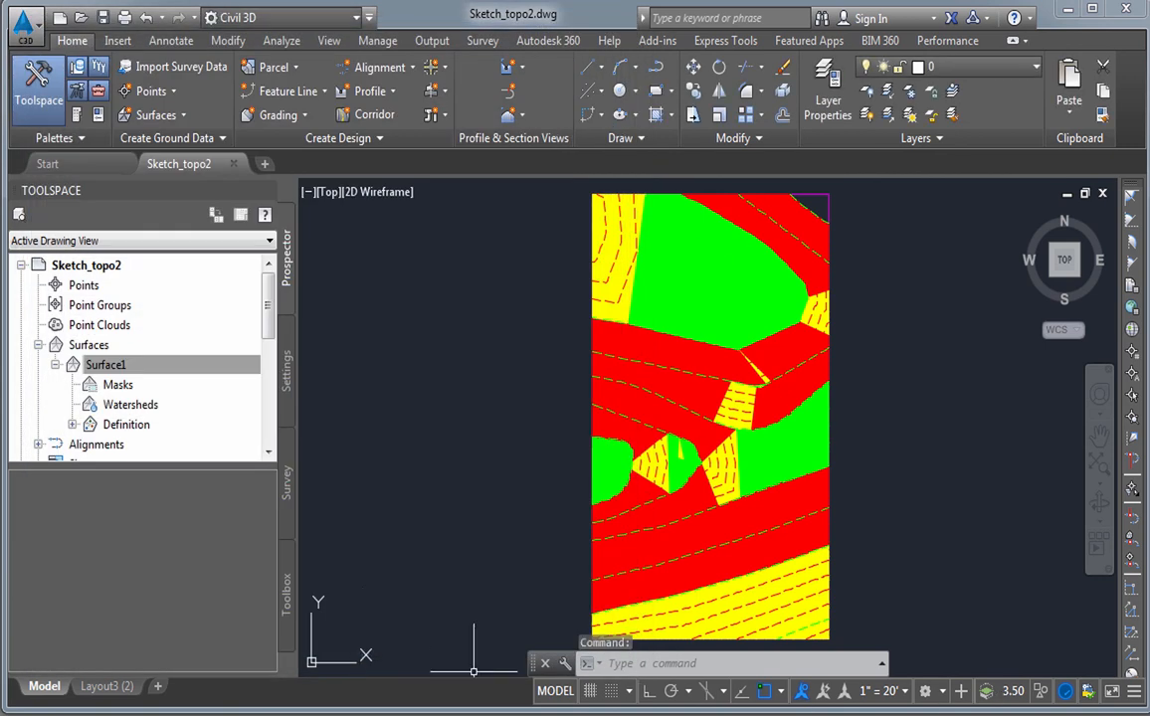